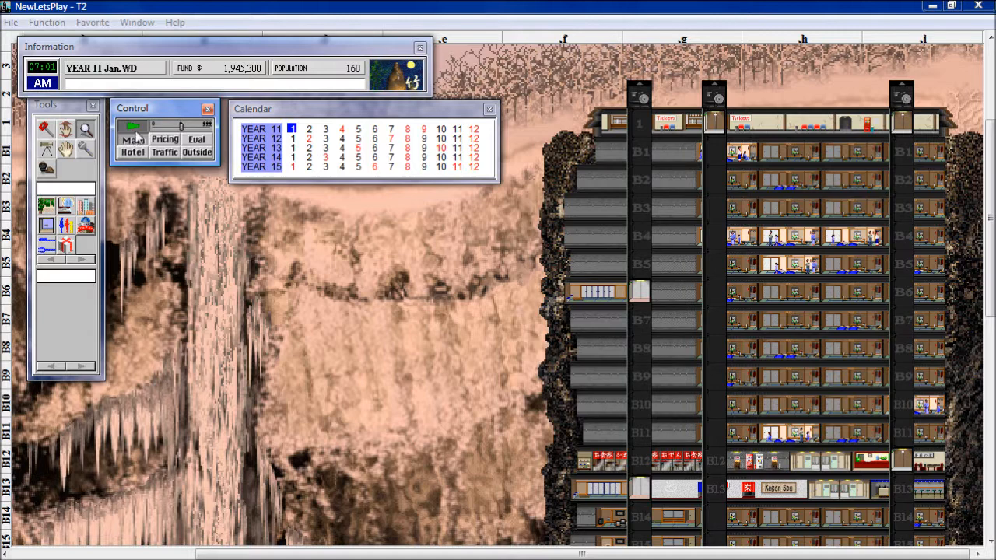
Step: Start the simulation and let it run from January into February of Year 11
left_click(133, 125)
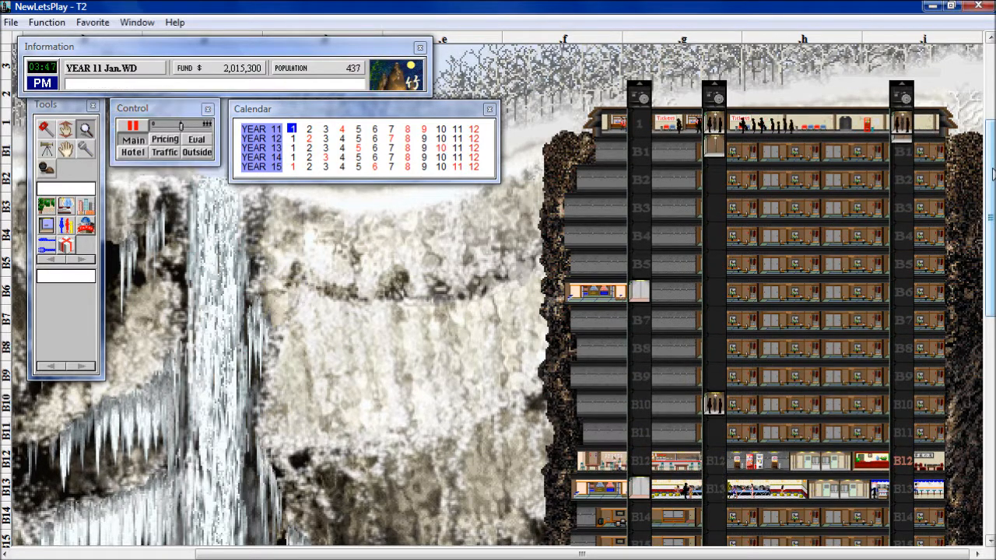
scroll("down", 3)
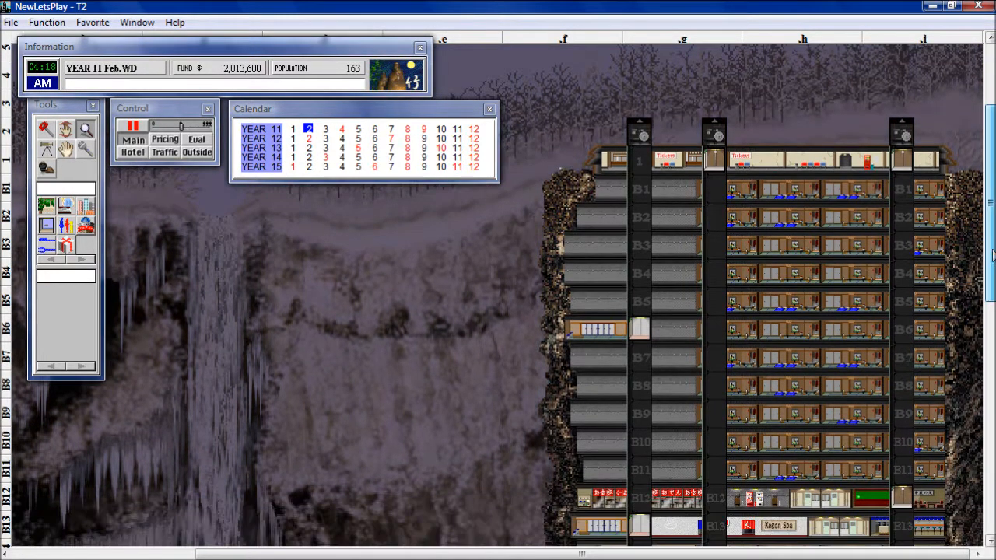
scroll("down", 3)
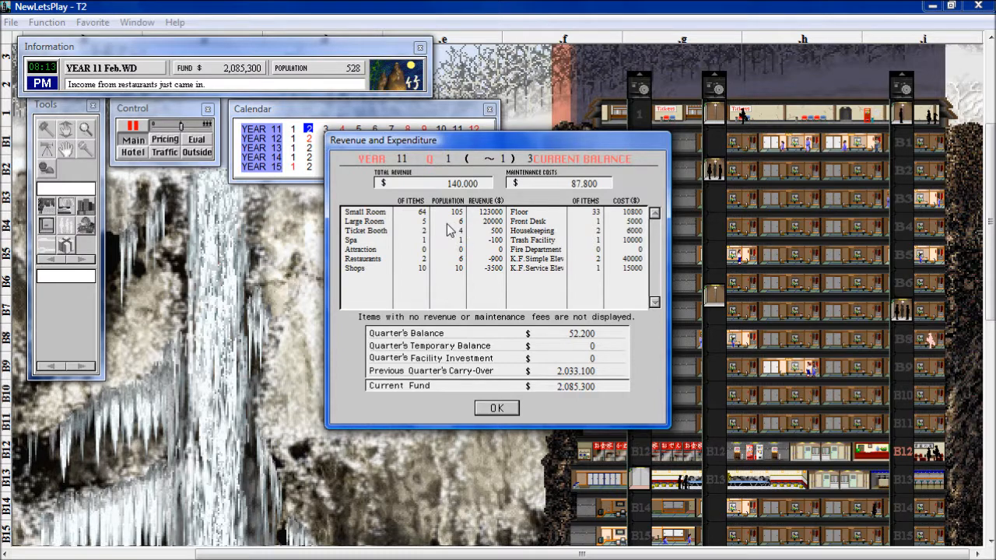
mouse_move(488, 231)
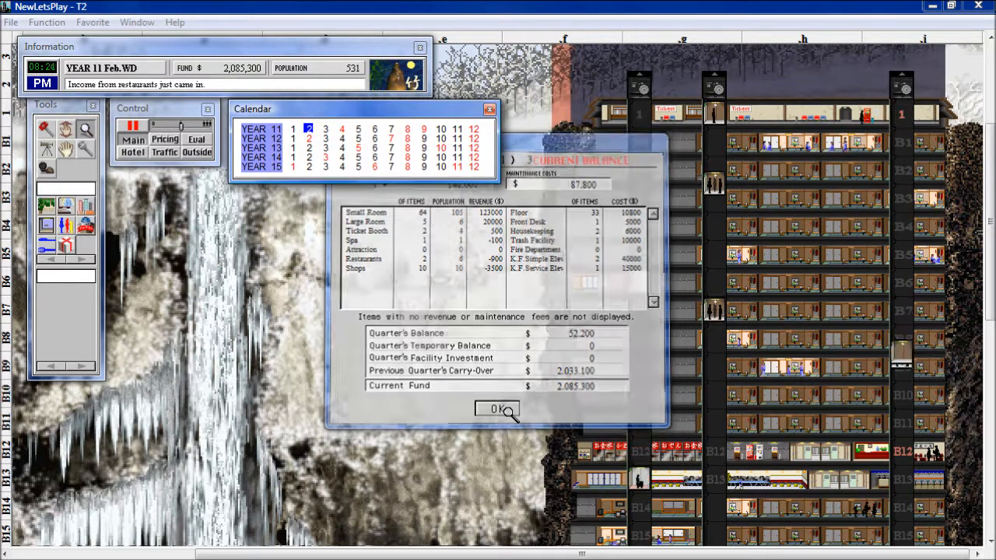
Step: Dismiss the first-quarter revenue and expenditure report showing funds of 2,085,300
left_click(497, 410)
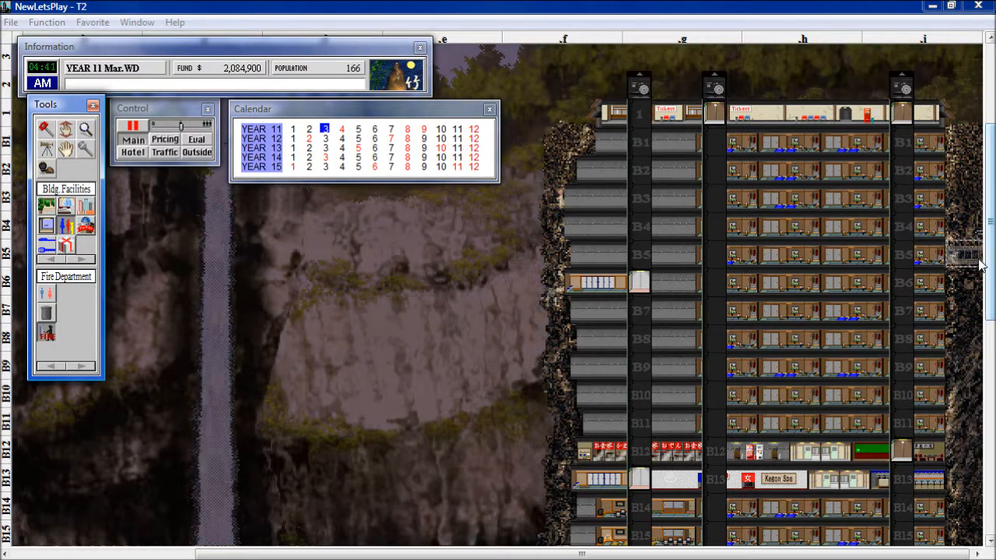
Step: Scroll down toward the lower basement floors around B19–B22
scroll("down", 3)
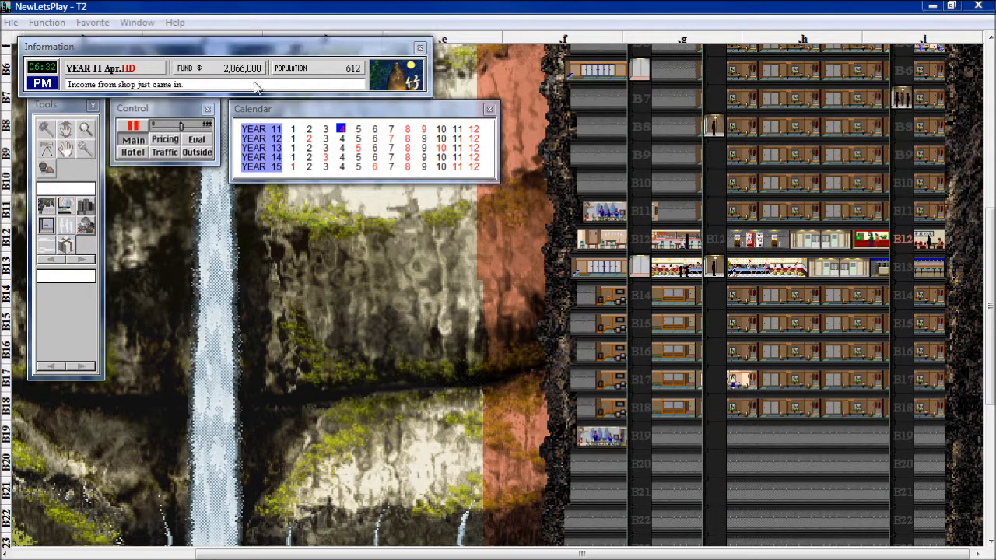
left_click(197, 140)
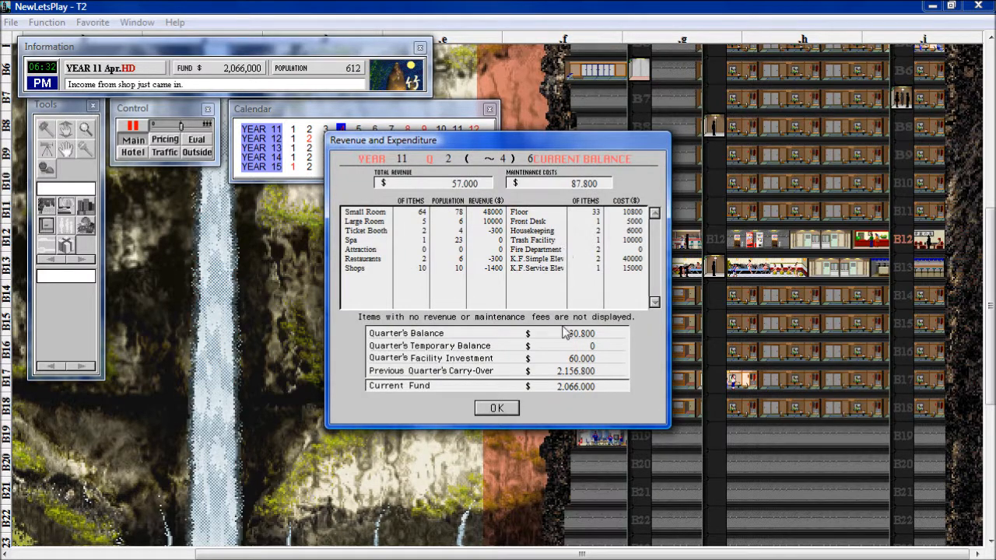
left_click(496, 407)
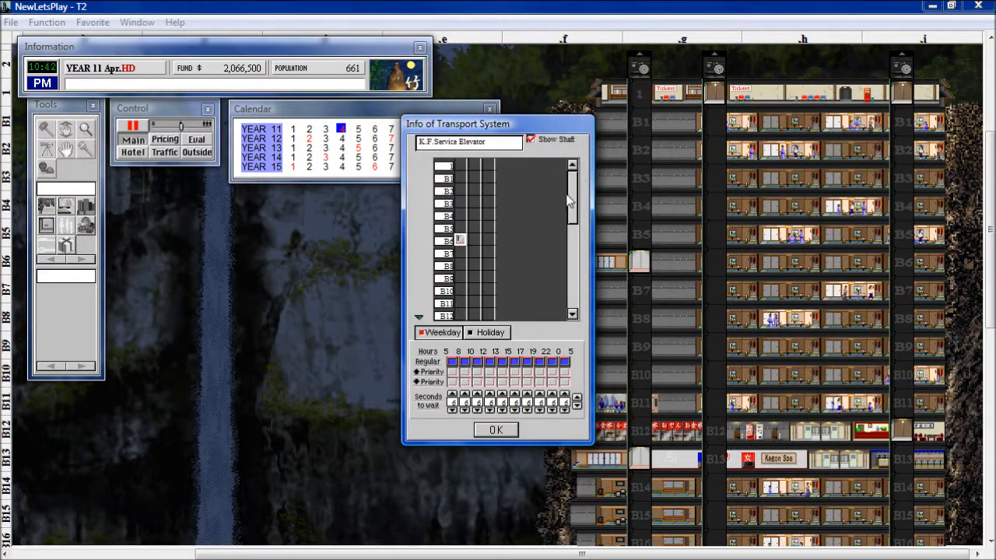
left_click(495, 430)
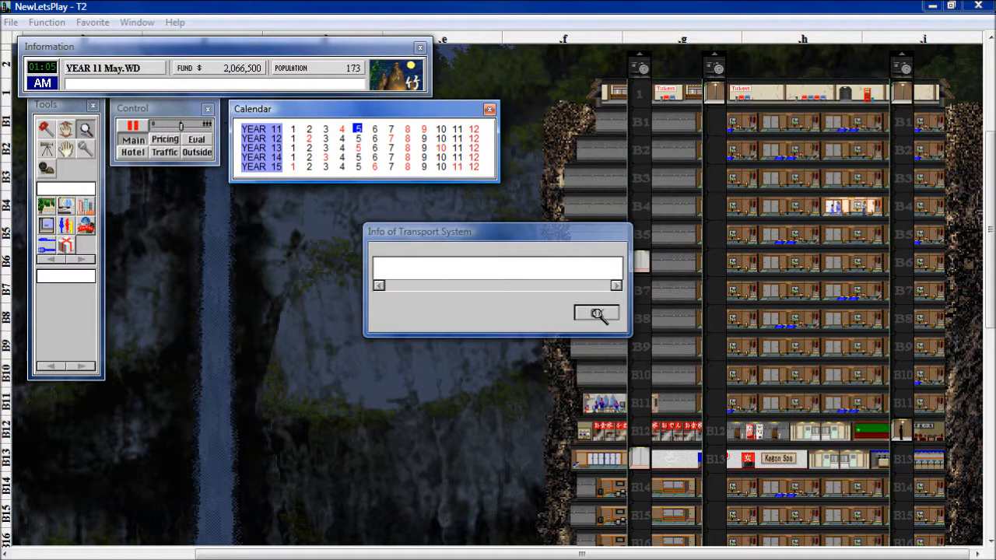
left_click(596, 313)
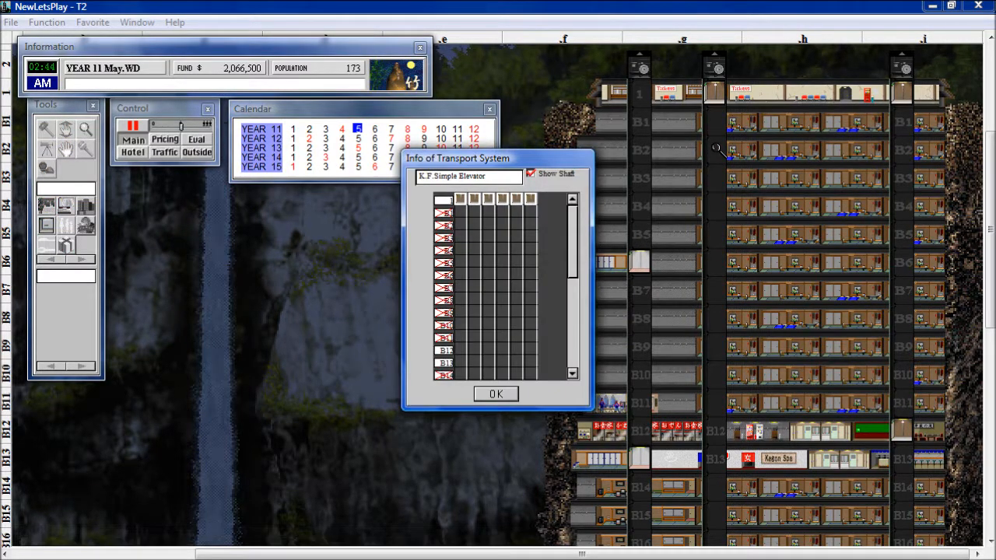
left_click(495, 394)
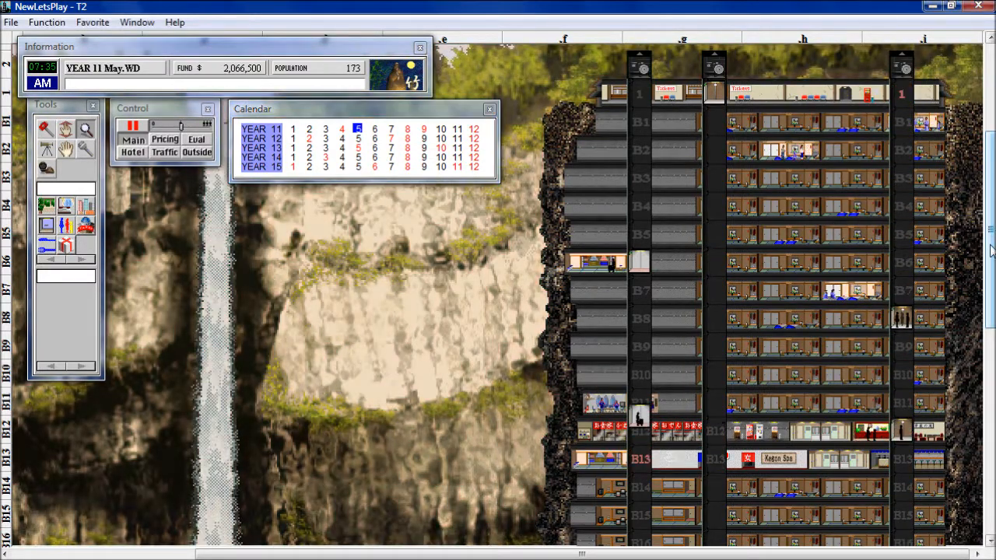
scroll("down", 3)
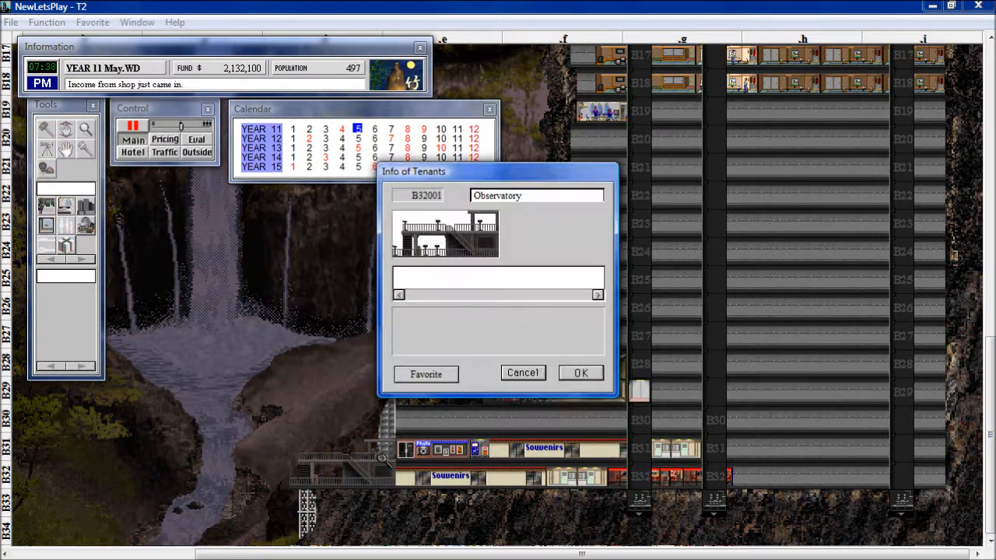
left_click(580, 372)
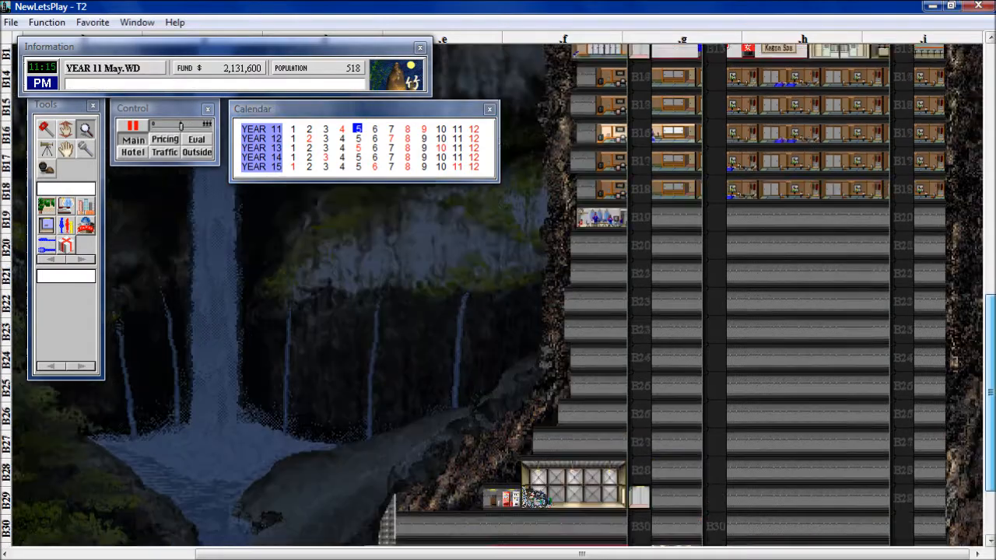
scroll("down", 3)
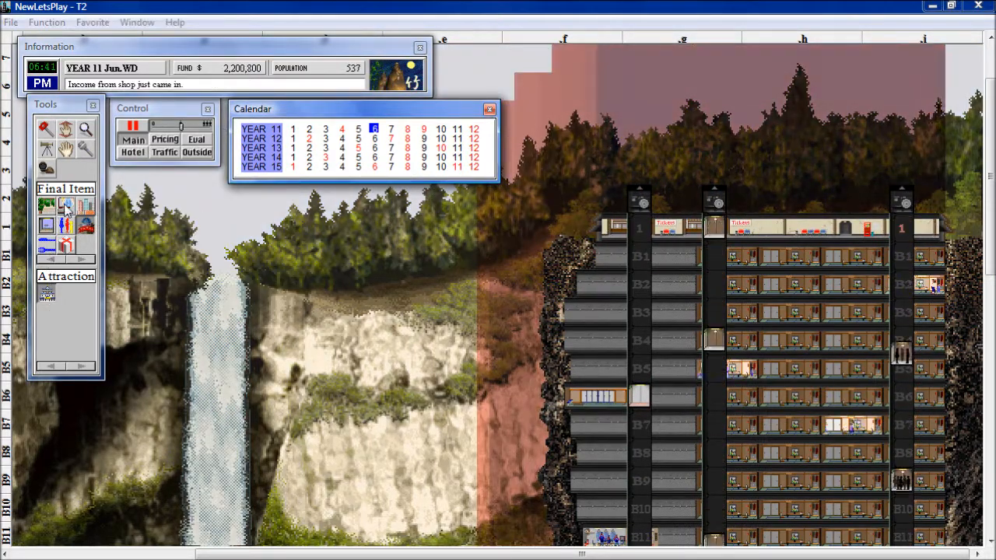
Step: Pick the service elevator, then switch to building a plain floor in the Tools palette
left_click(65, 226)
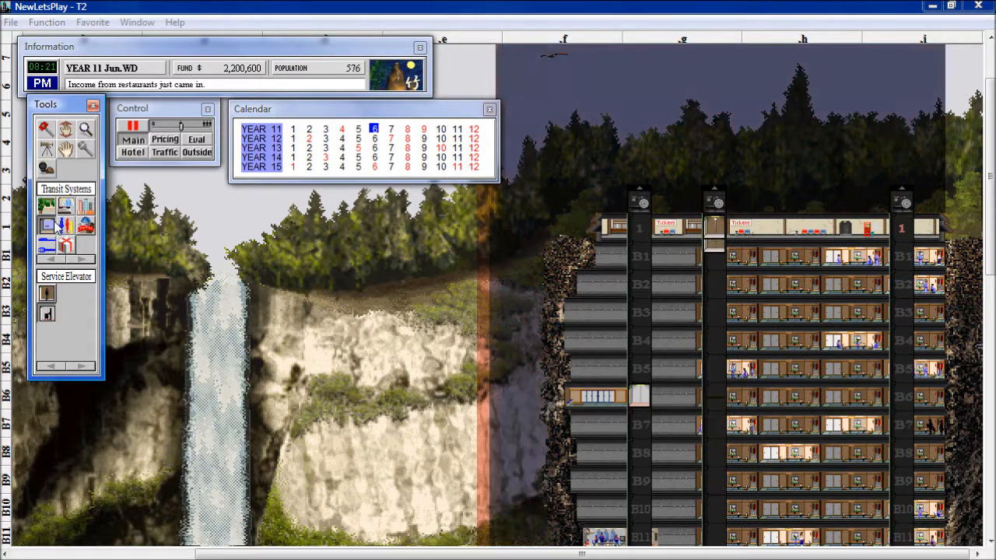
left_click(65, 204)
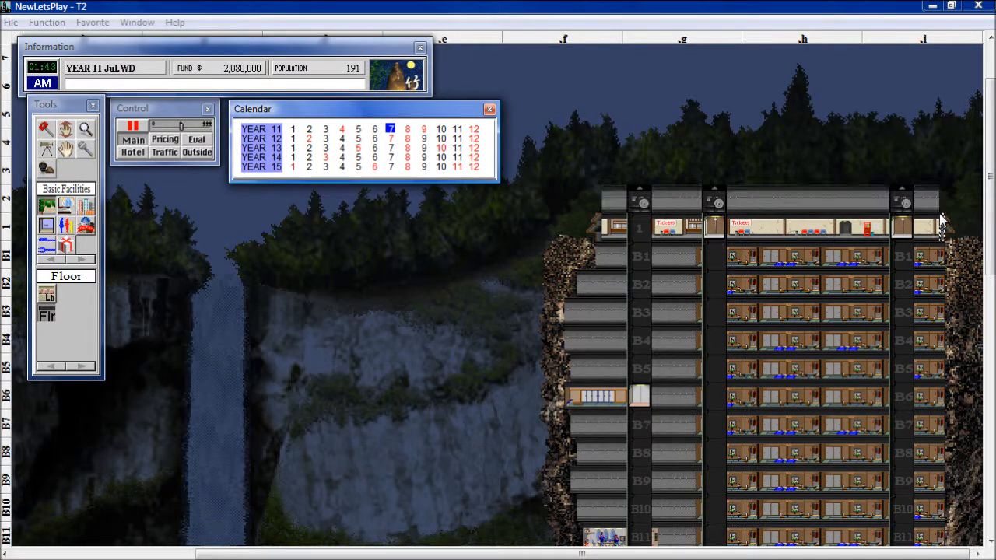
mouse_move(655, 249)
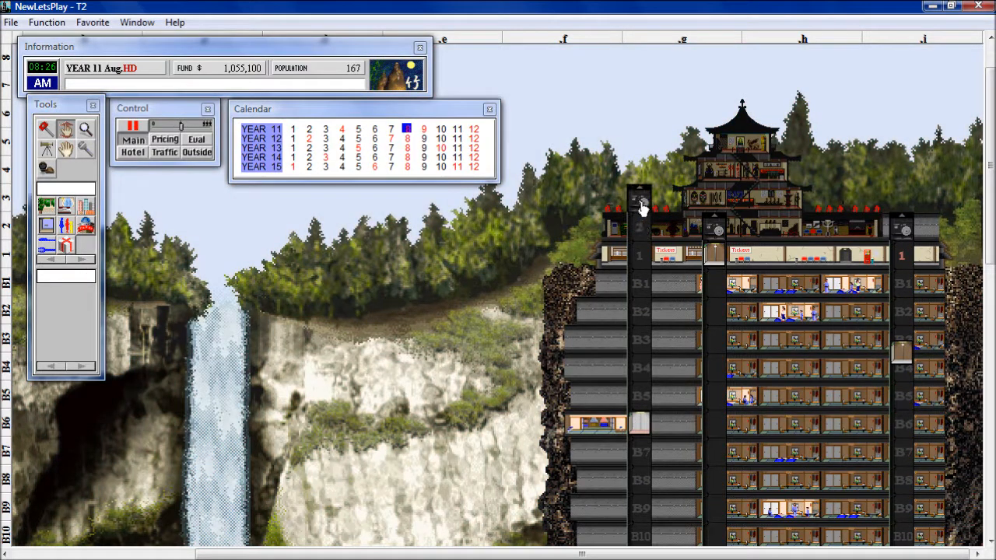
Step: Extend the left elevator up to floor 2 and check the pagoda's 57 visitors
left_click(642, 198)
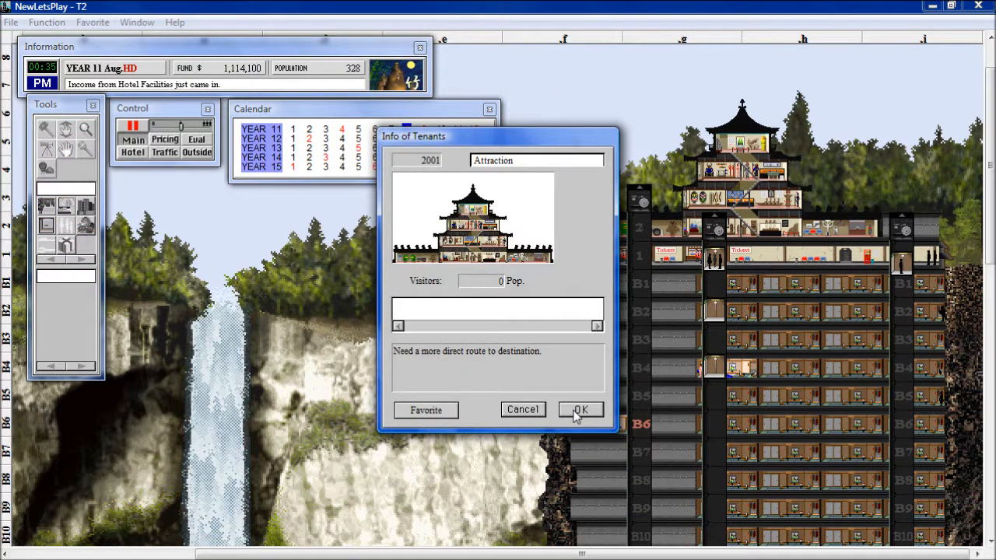
left_click(581, 409)
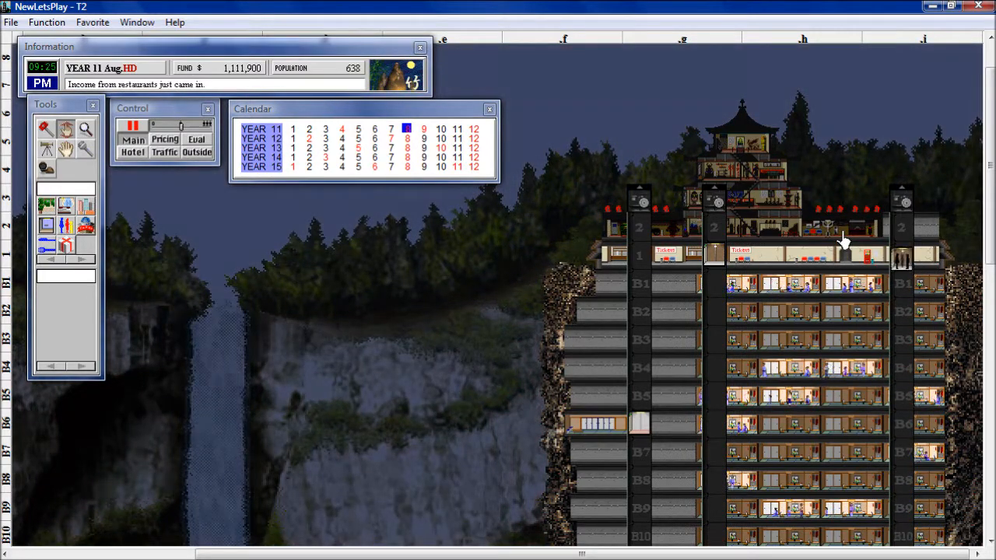
left_click(46, 22)
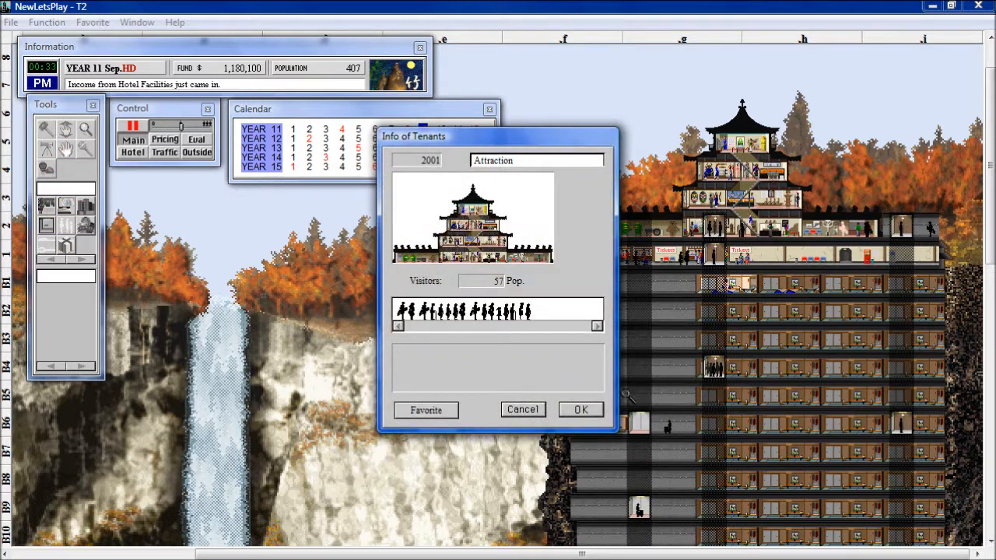
Step: Close the 57-visitor attraction details and browse the Shops facilities while time runs toward December
left_click(580, 409)
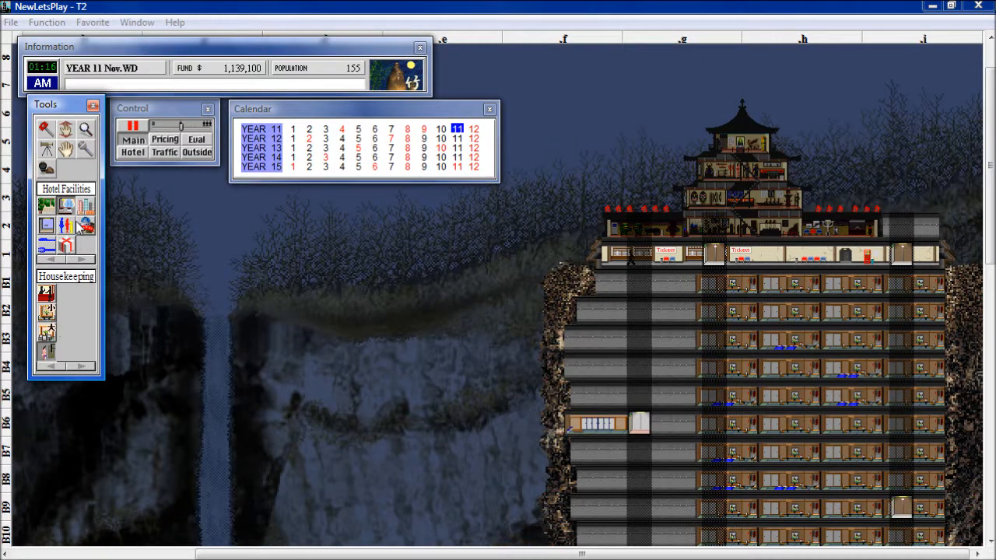
left_click(47, 225)
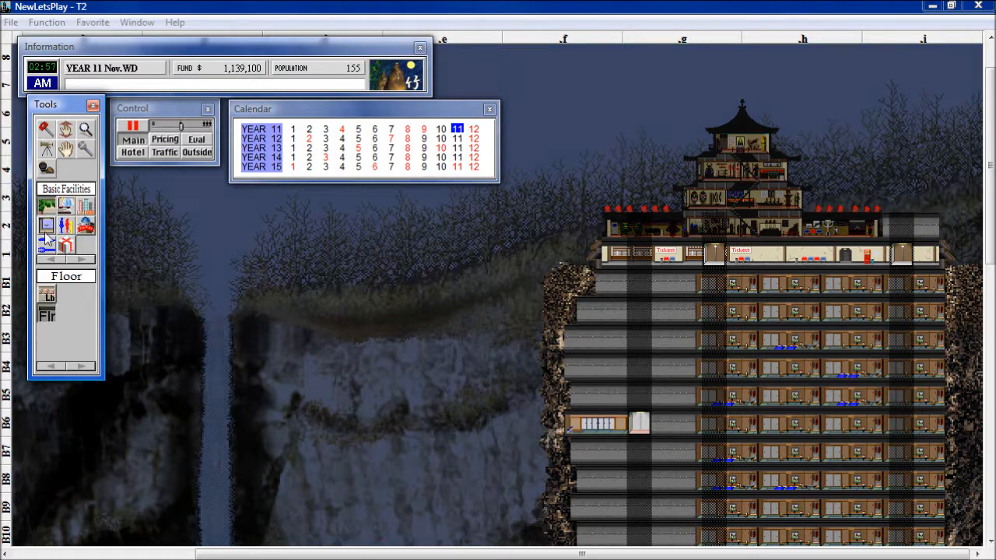
left_click(65, 225)
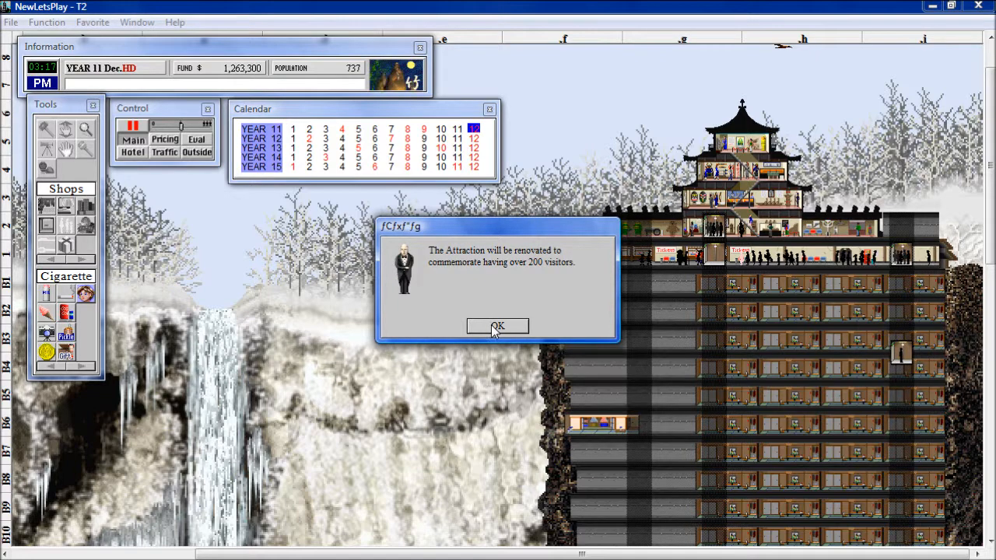
Step: Acknowledge the attraction renovation notice and select the Hand tool once Year 12 arrives
left_click(498, 326)
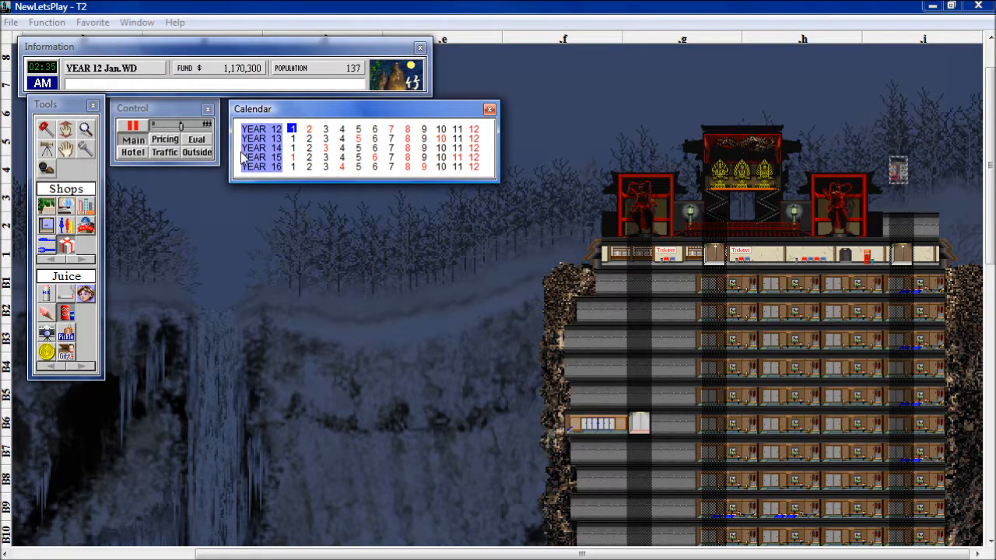
left_click(197, 152)
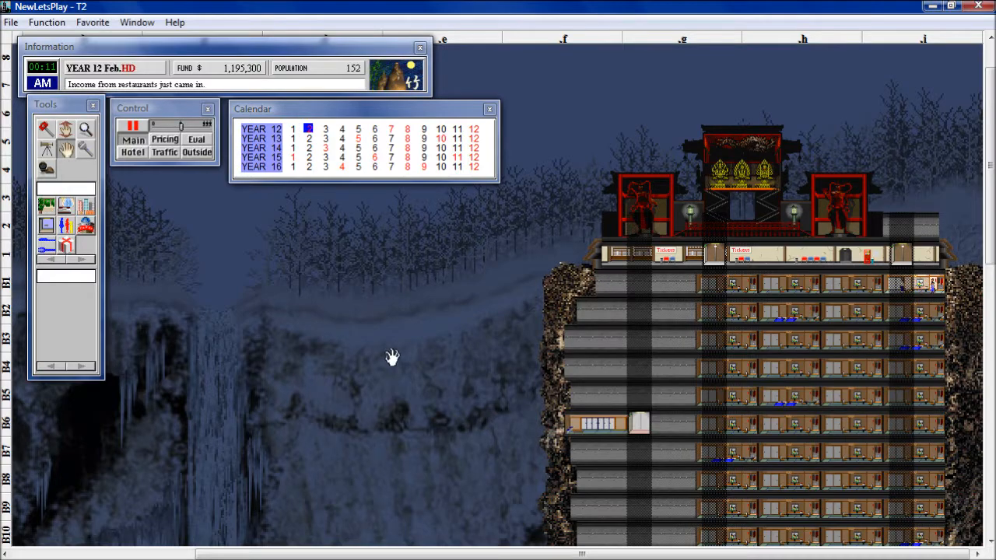
Step: Scroll the tower view down to floors B19 and B20
scroll("down", 3)
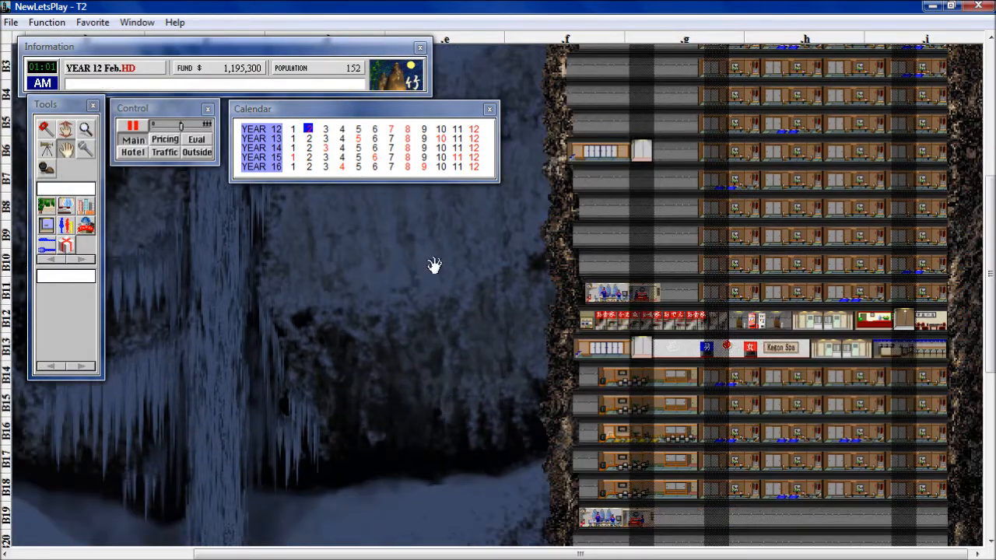
scroll("down", 3)
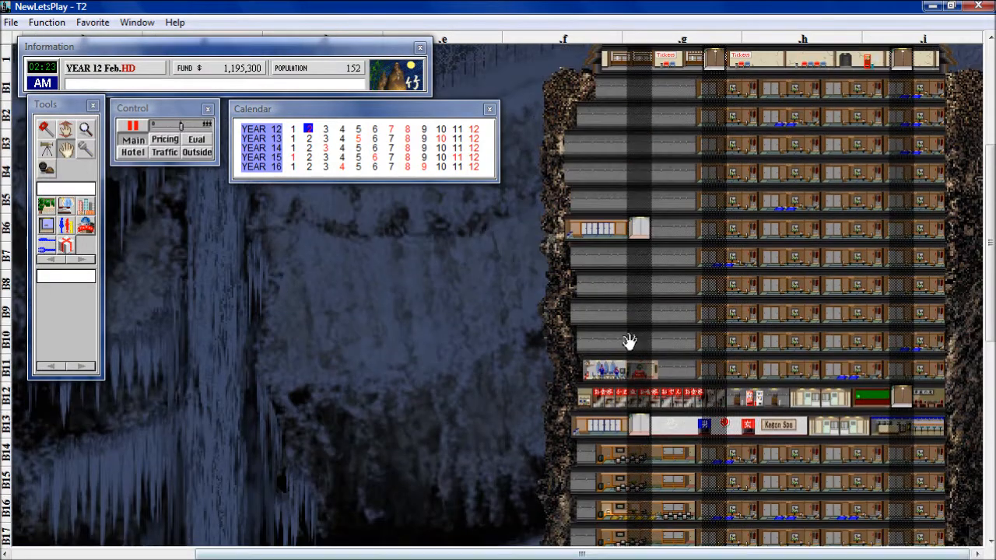
scroll("up", 3)
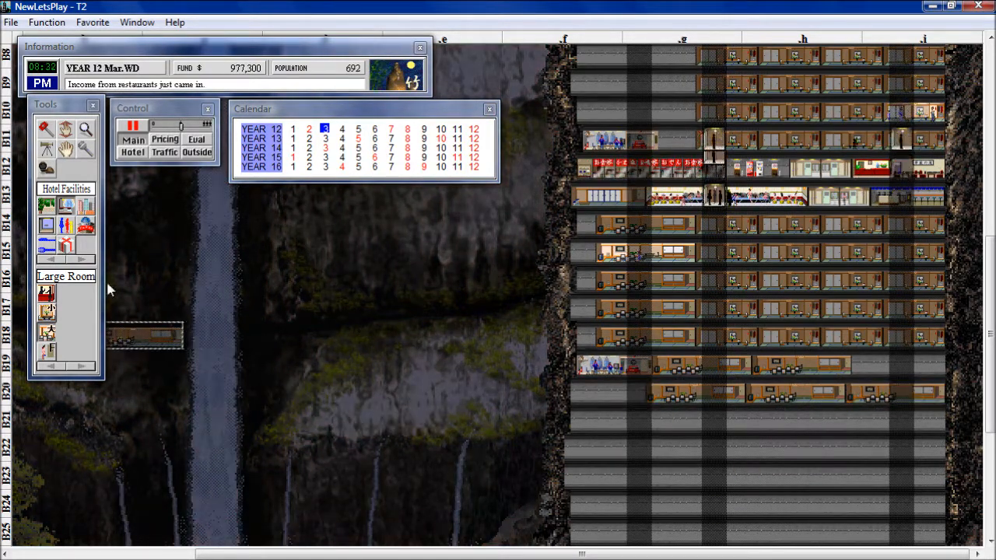
Step: Browse Bldg Facilities such as the Restroom, then return to the Hotel Facilities room types
left_click(86, 224)
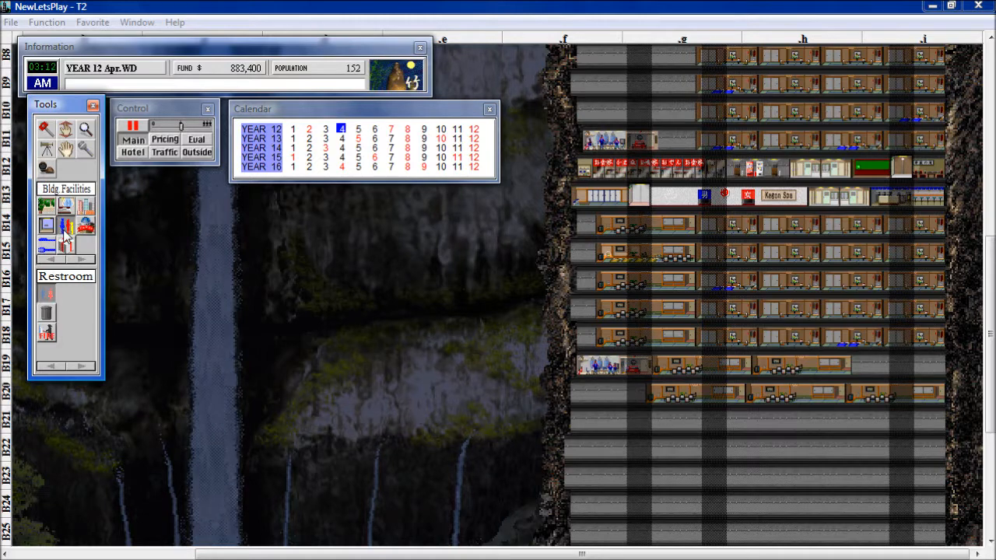
left_click(65, 225)
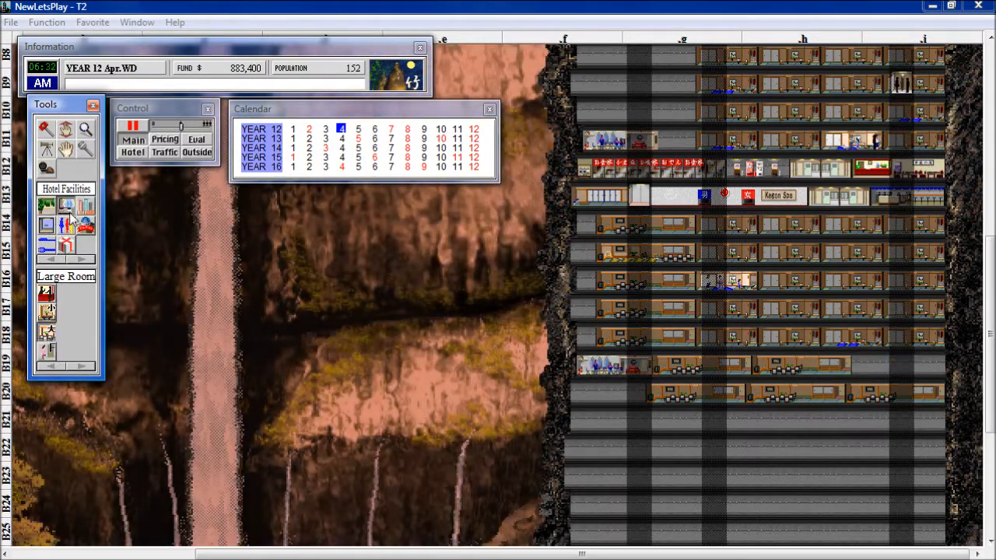
left_click(50, 365)
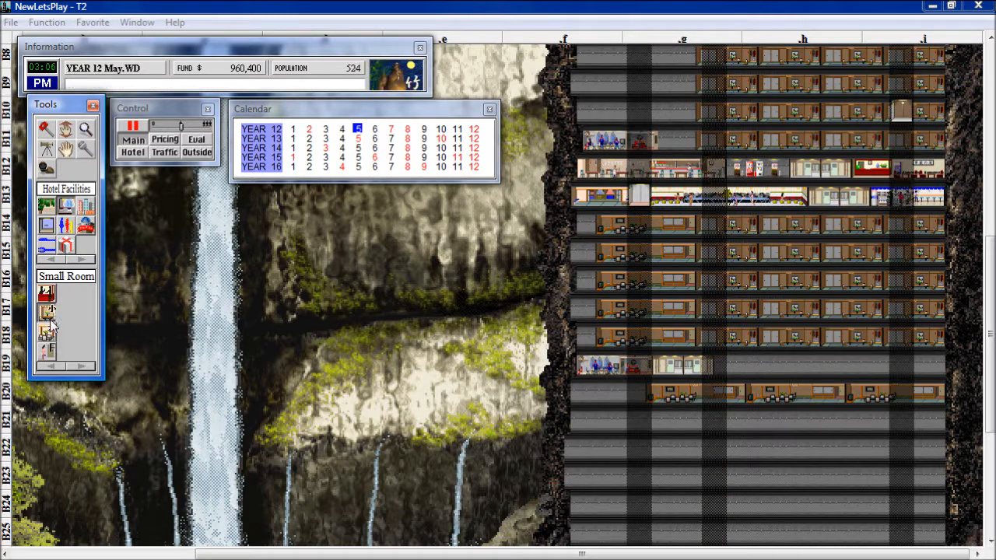
Step: Choose Small Room in Hotel Facilities for building on floors B21–B22
left_click(47, 330)
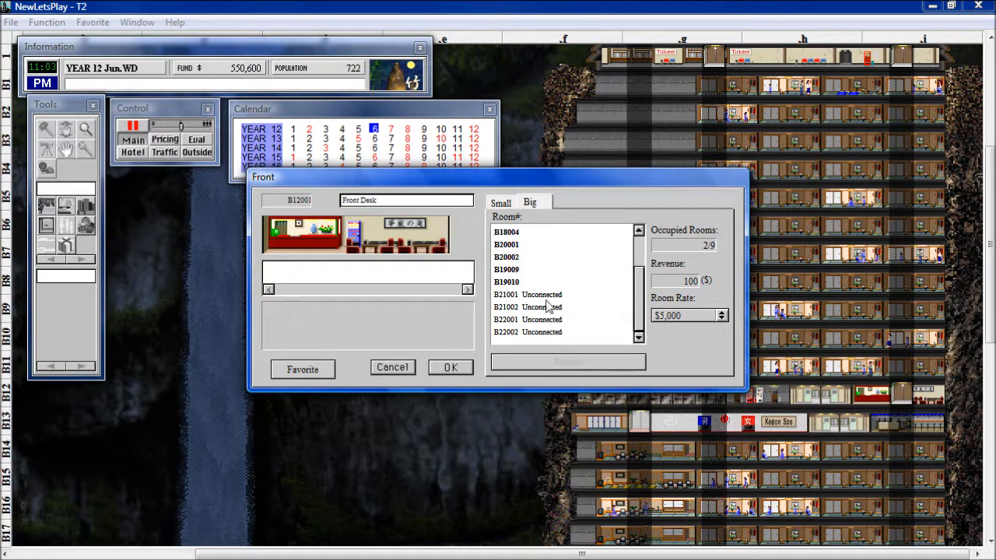
Step: Connect large room B21002 to the front desk
left_click(527, 306)
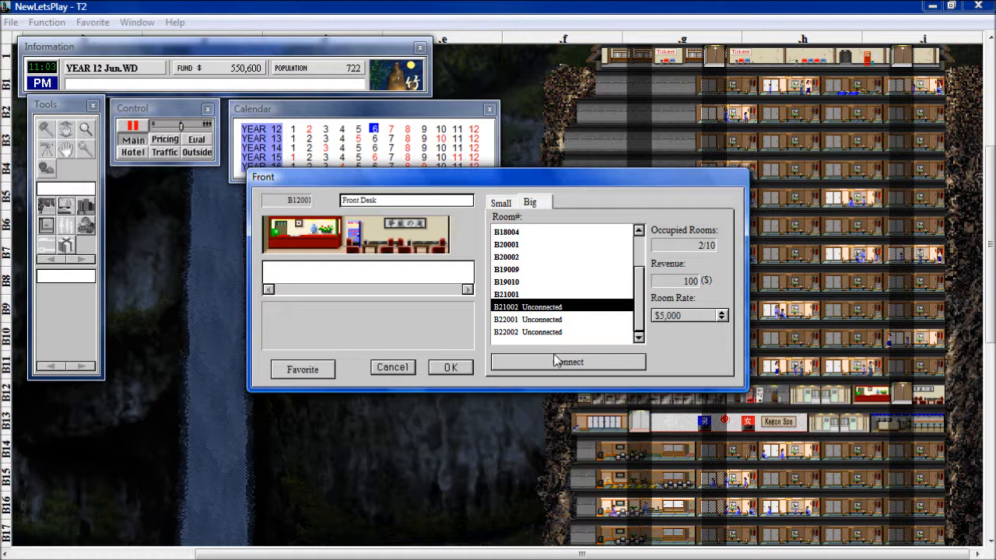
left_click(567, 361)
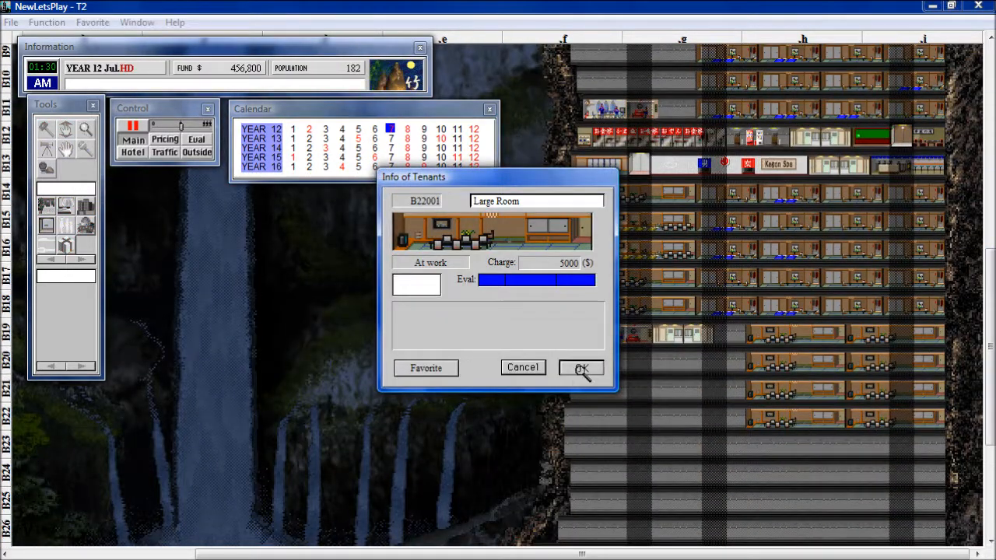
Step: Close the tenant details for rooms B22001 and B22002
left_click(581, 367)
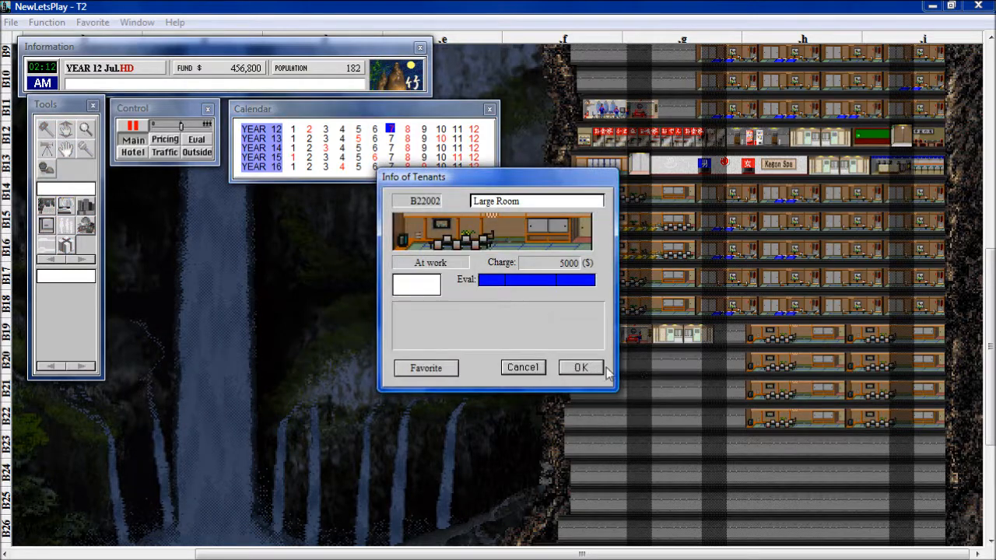
left_click(580, 367)
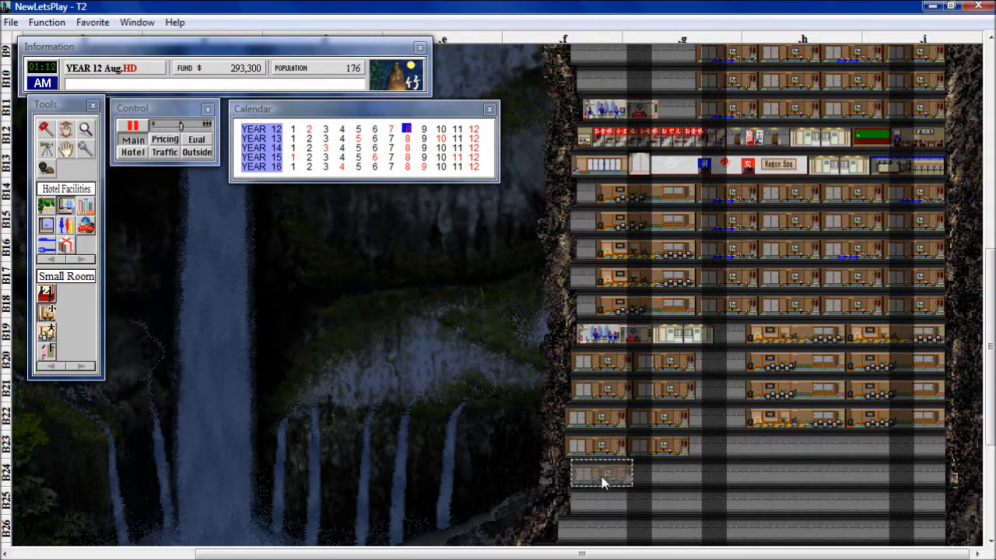
Step: Place a row of small rooms and a large room on floor B24
left_click_drag(603, 473, 692, 473)
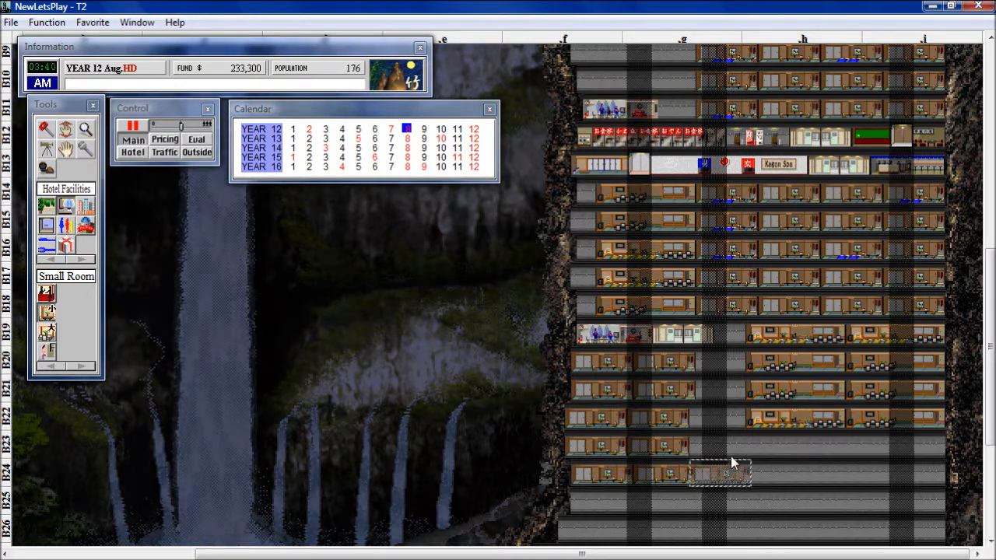
left_click(720, 427)
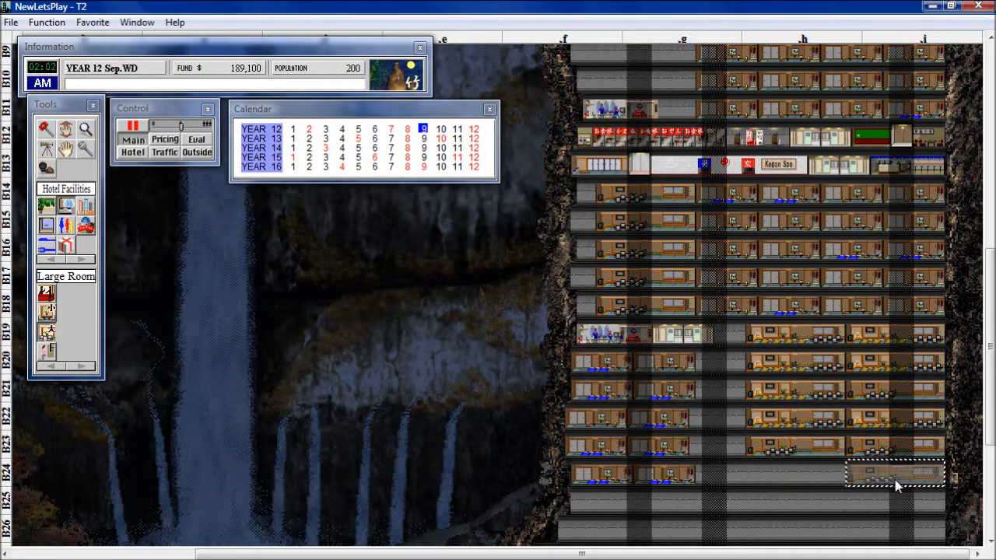
left_click(894, 473)
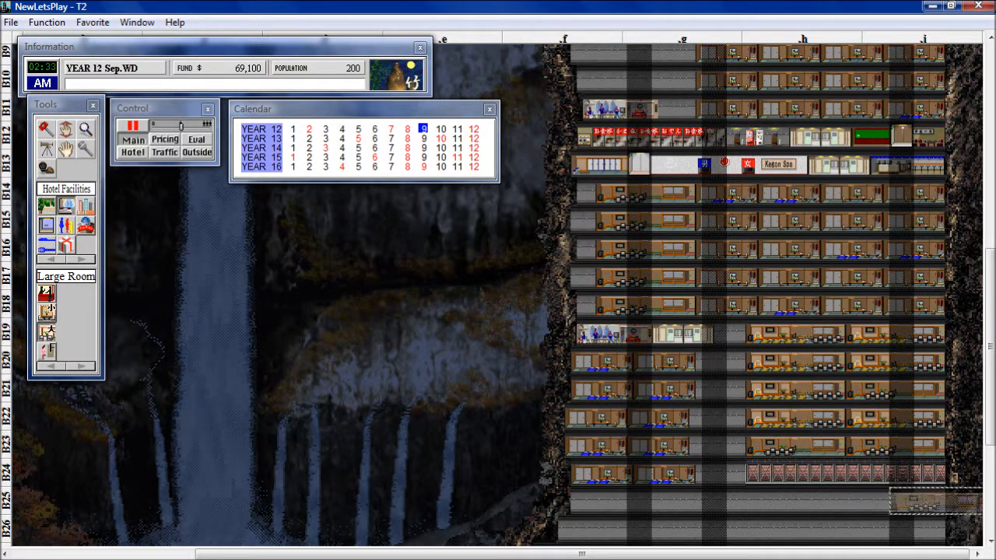
scroll("down", 3)
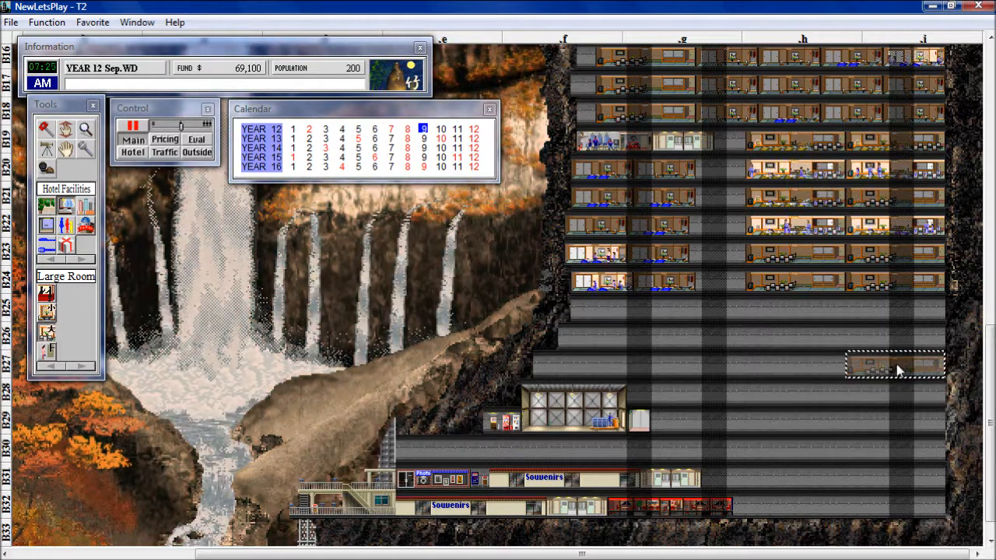
Step: Place a large hotel room at the right end of floor B27
left_click(801, 365)
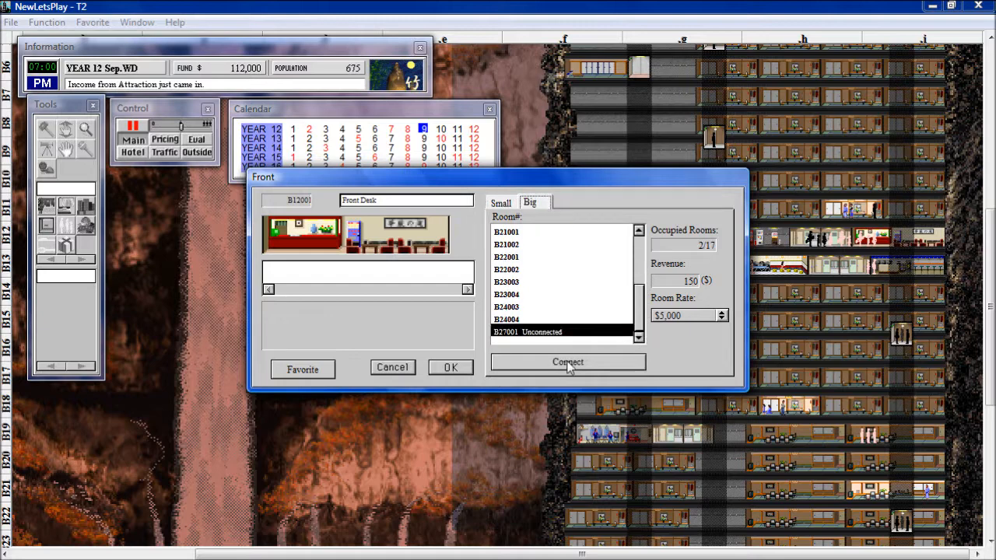
Step: Link large room B27001 to the front desk and confirm with OK
left_click(568, 362)
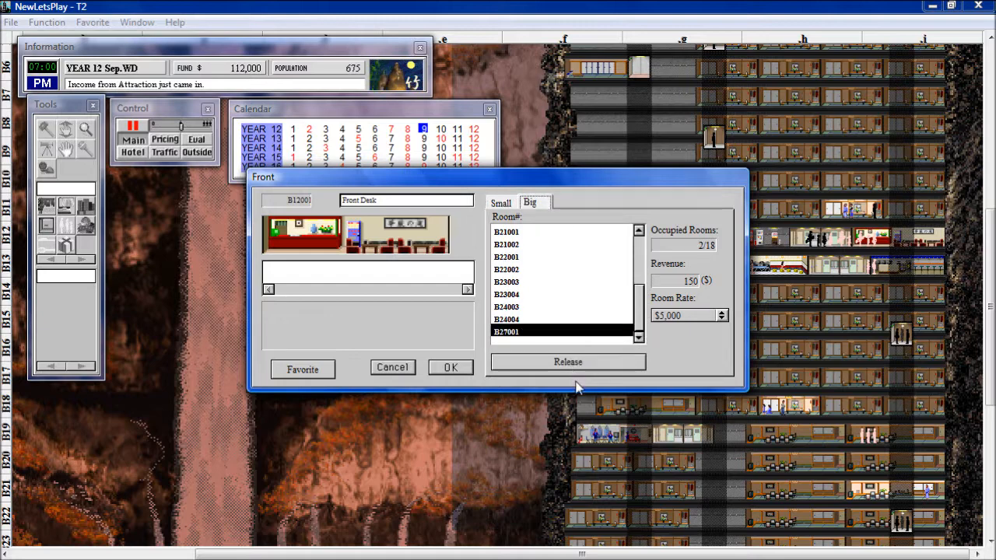
left_click(449, 367)
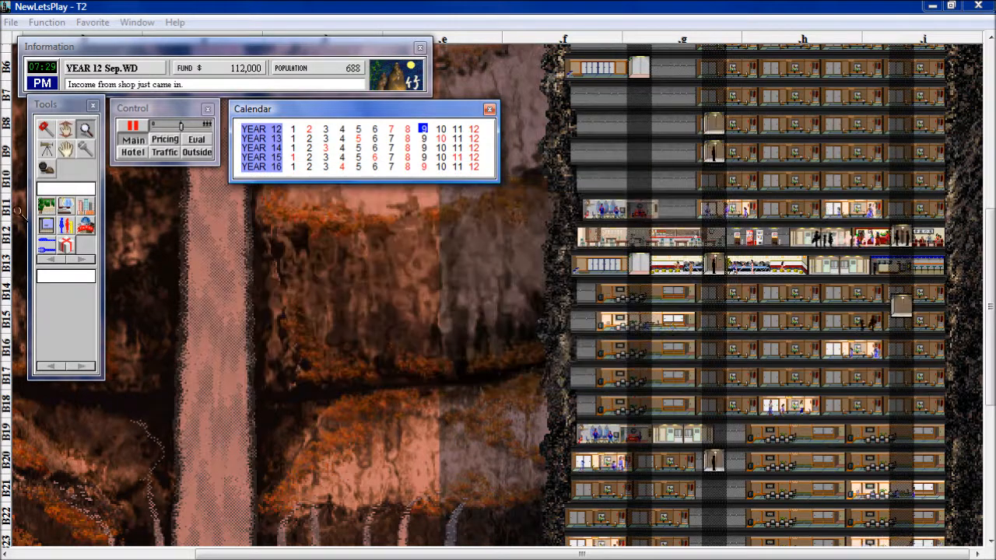